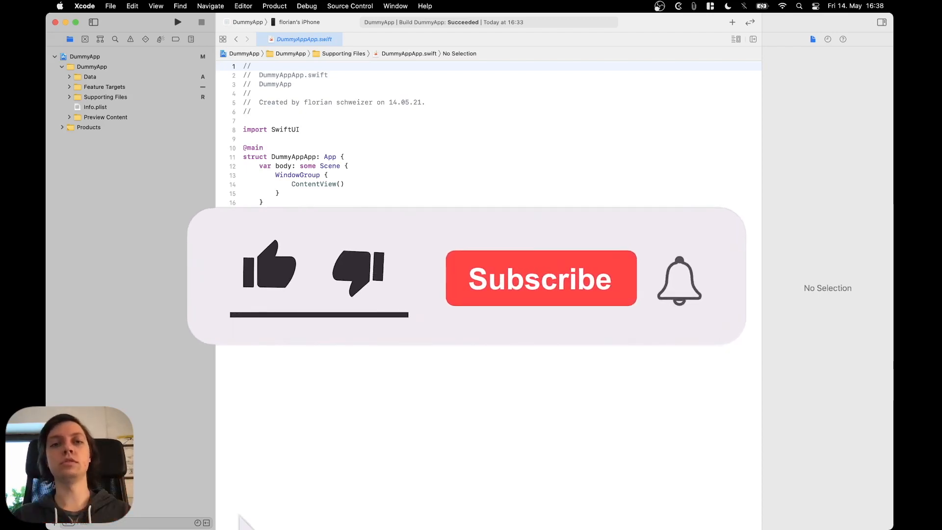
# Step: Close the DummyAppApp.swift tab so the editor shows No Editor
pyautogui.click(268, 274)
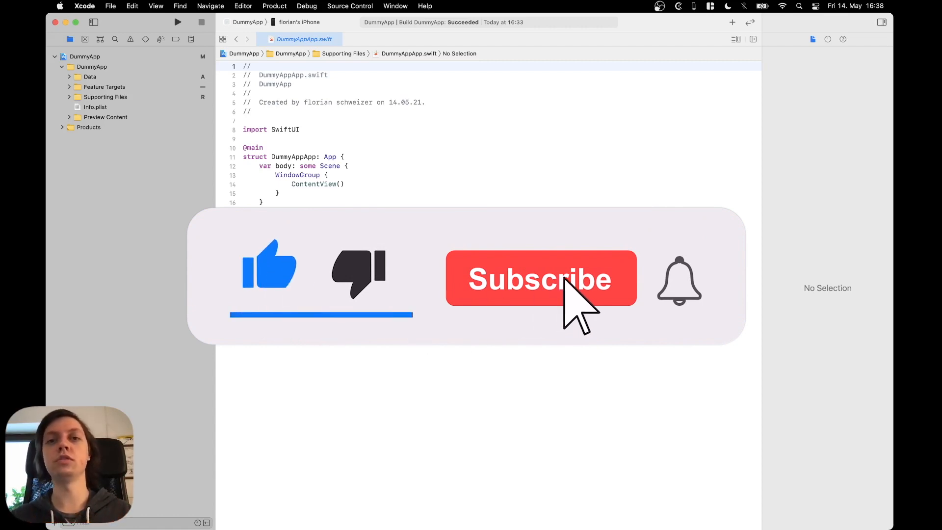
pyautogui.click(541, 277)
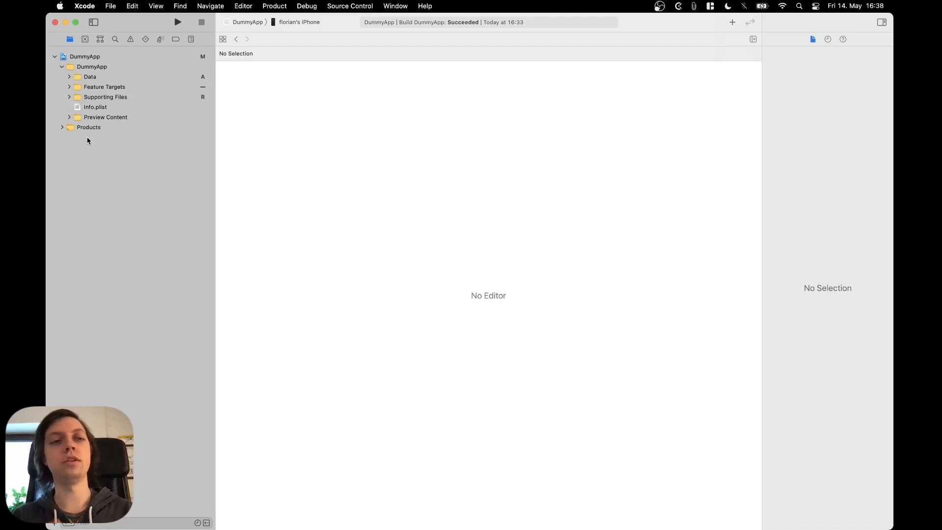
# Step: Inspect the Data and Feature Targets groups, then expand Data to reveal Services and Models
pyautogui.click(90, 76)
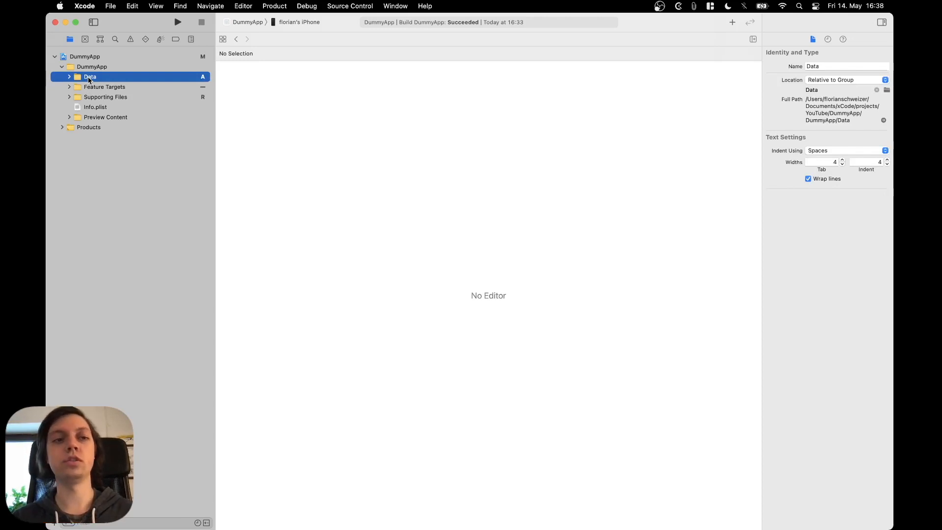
pyautogui.click(104, 86)
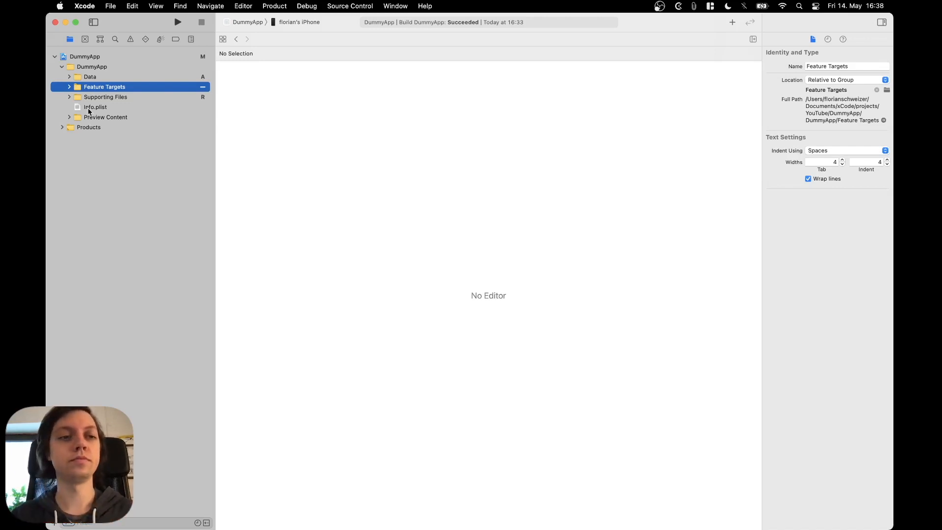
pyautogui.click(106, 97)
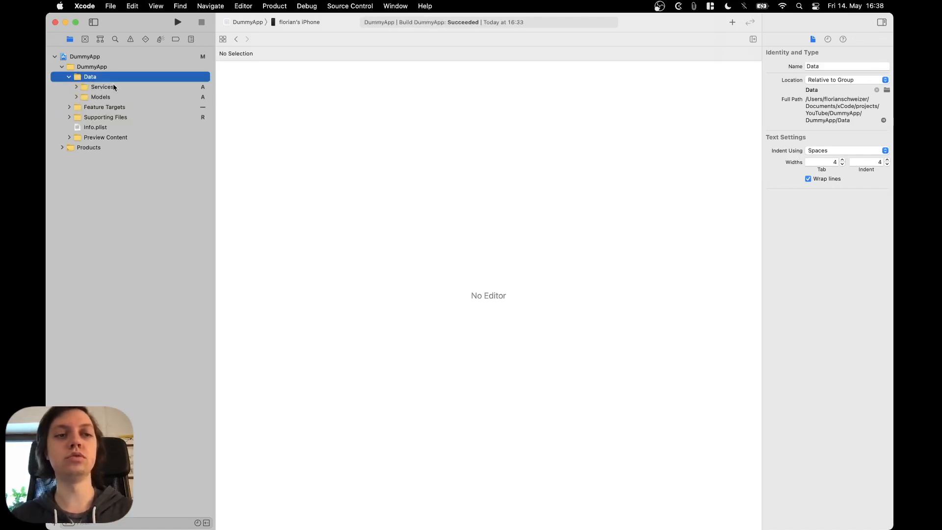
# Step: Show User.swift in Models and the UserService, MockUserService, RealUserService files in Services, then collapse Data
pyautogui.click(100, 97)
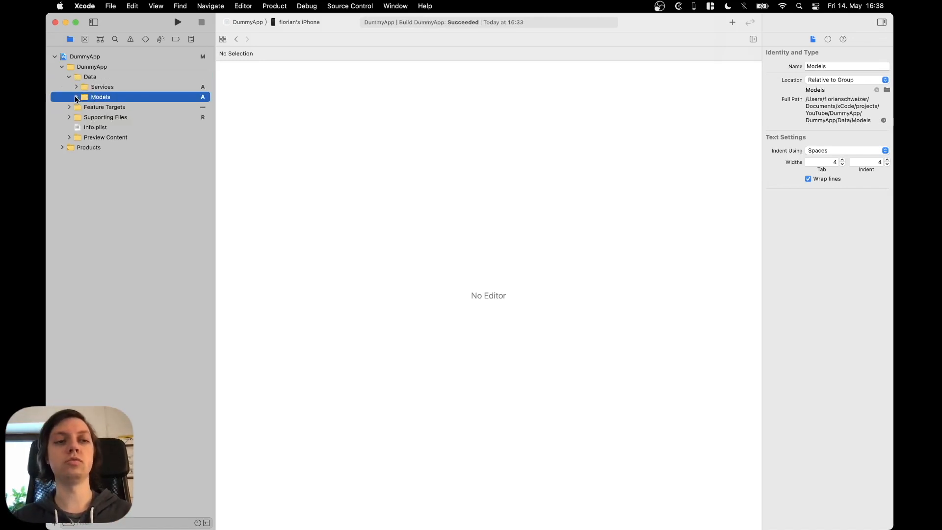
pyautogui.click(75, 97)
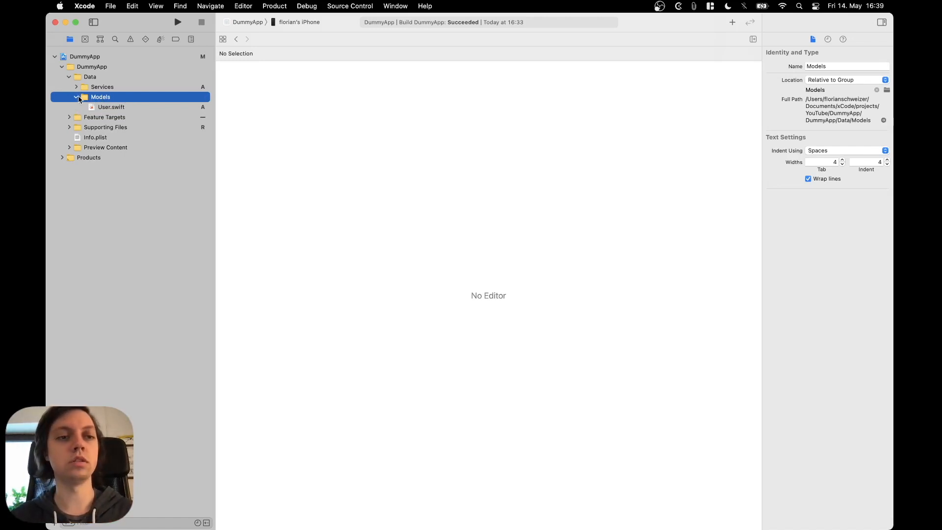
pyautogui.click(76, 87)
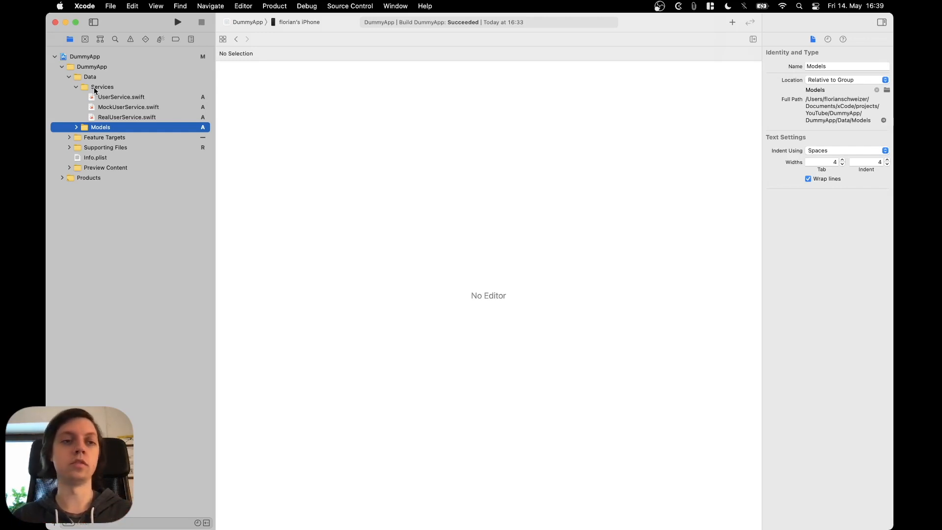
pyautogui.click(75, 87)
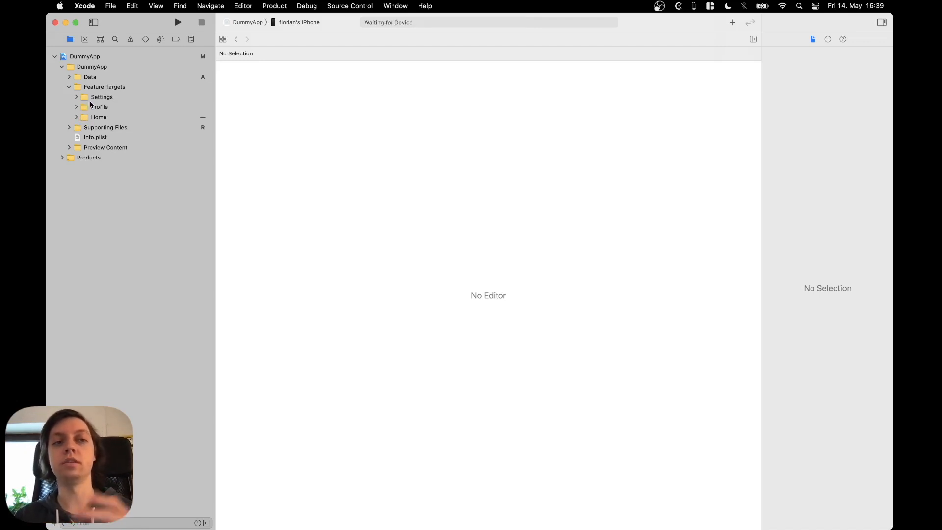
# Step: Check Settings and Home, briefly expanding Home to view HomeView.swift and HomeViewModel.swift
pyautogui.click(101, 96)
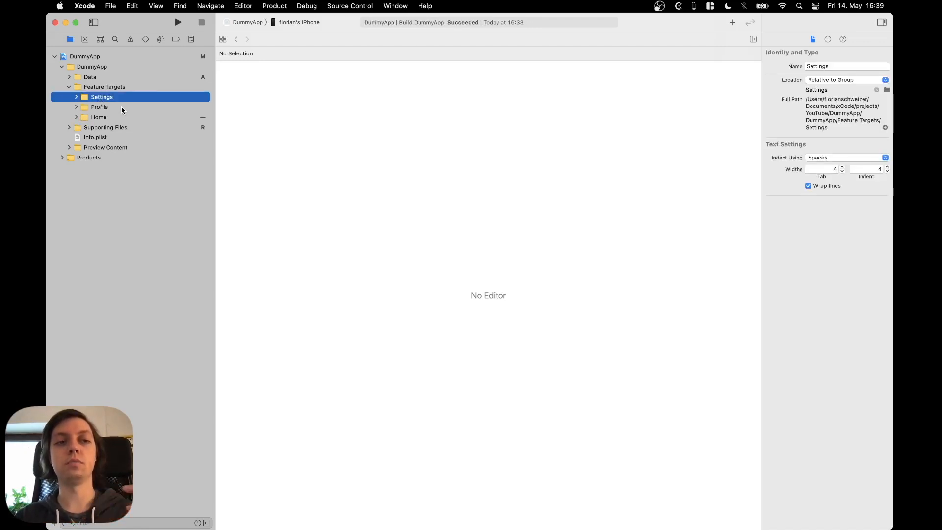
pyautogui.click(98, 117)
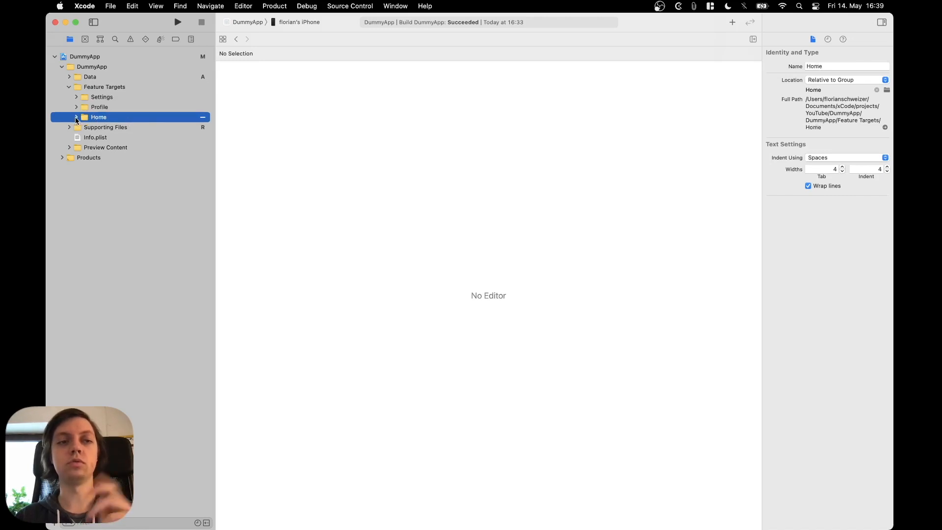
pyautogui.click(76, 117)
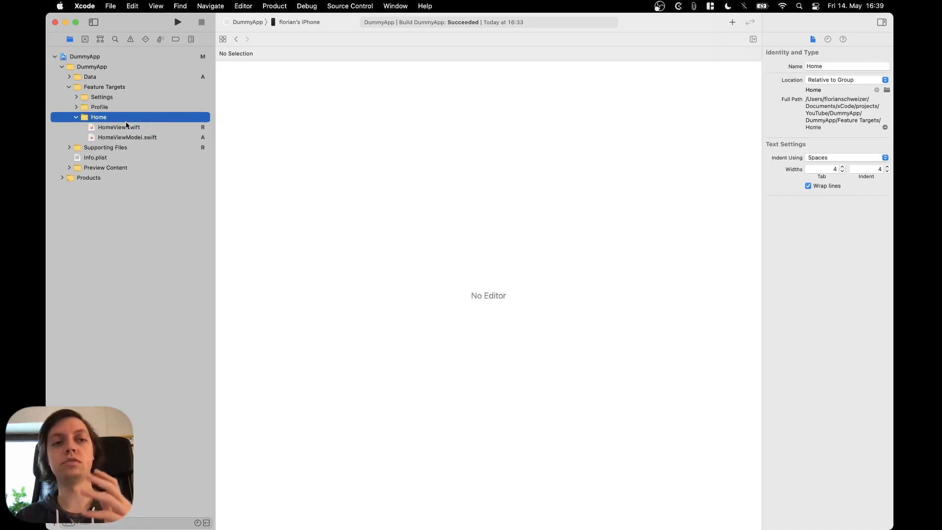
pyautogui.moveTo(148, 128)
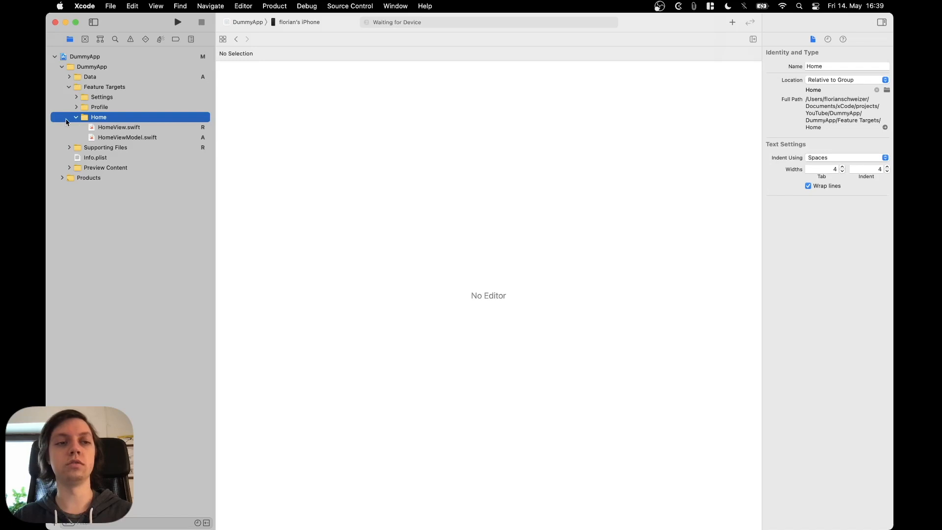
pyautogui.click(77, 118)
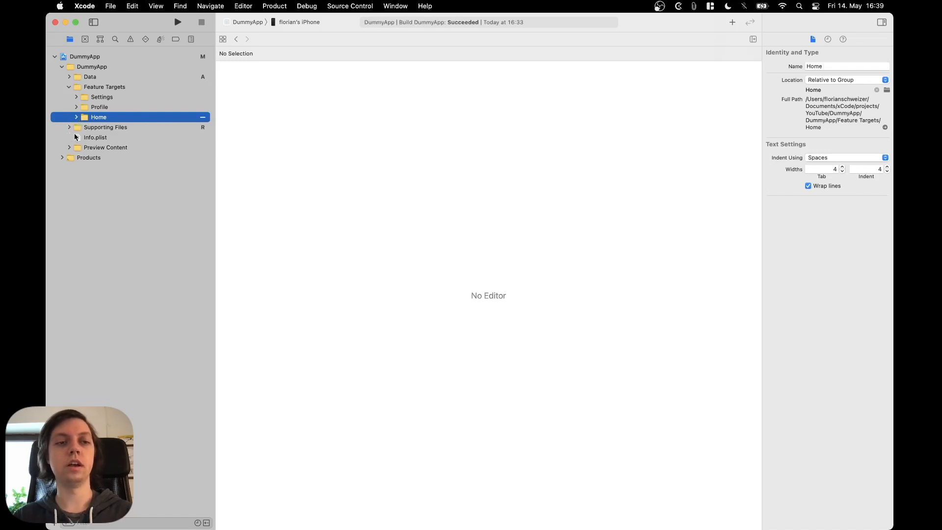
# Step: Expand Supporting Files, view DummyAppApp.swift and the Assets.xcassets catalog, then collapse the group
pyautogui.click(105, 127)
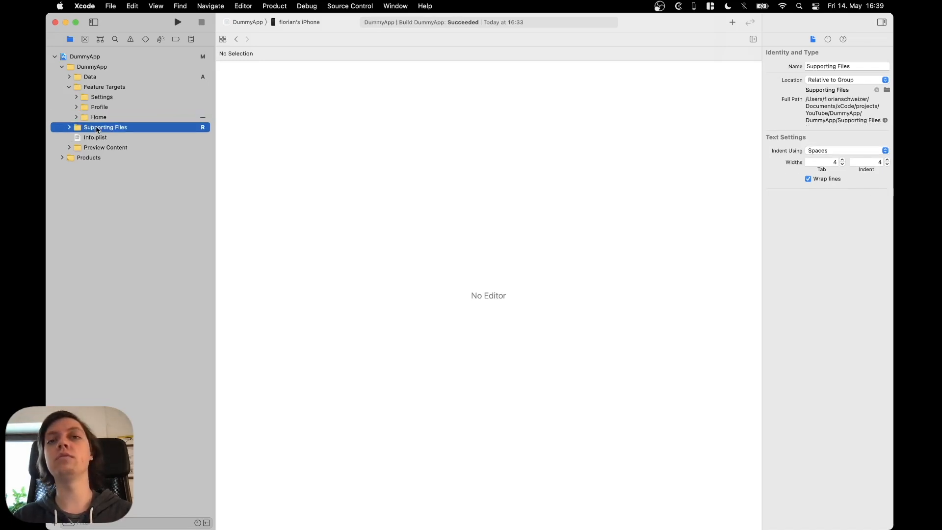
pyautogui.click(69, 126)
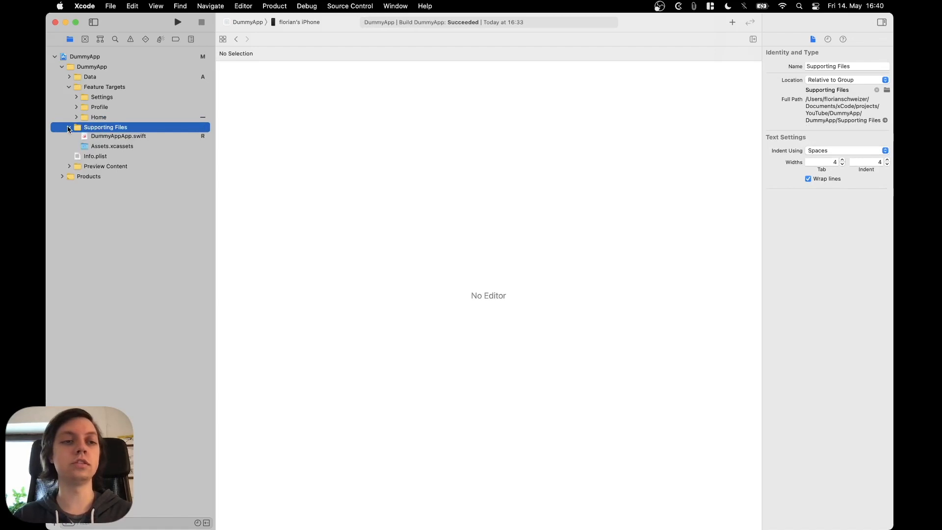
pyautogui.click(118, 136)
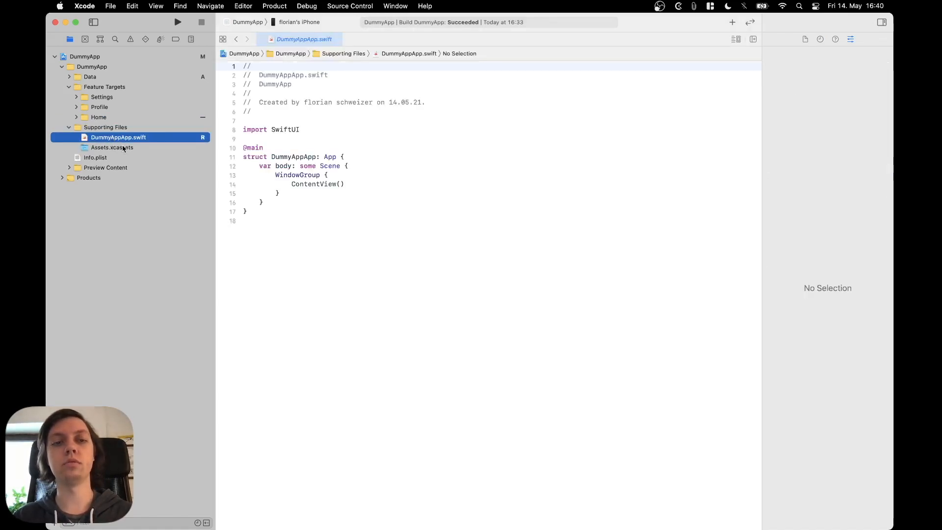
pyautogui.moveTo(114, 148)
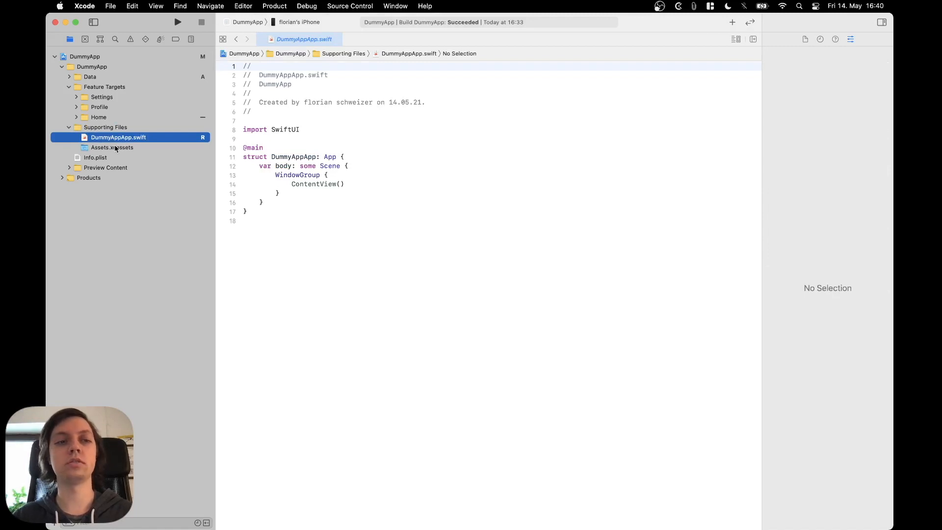
pyautogui.click(112, 147)
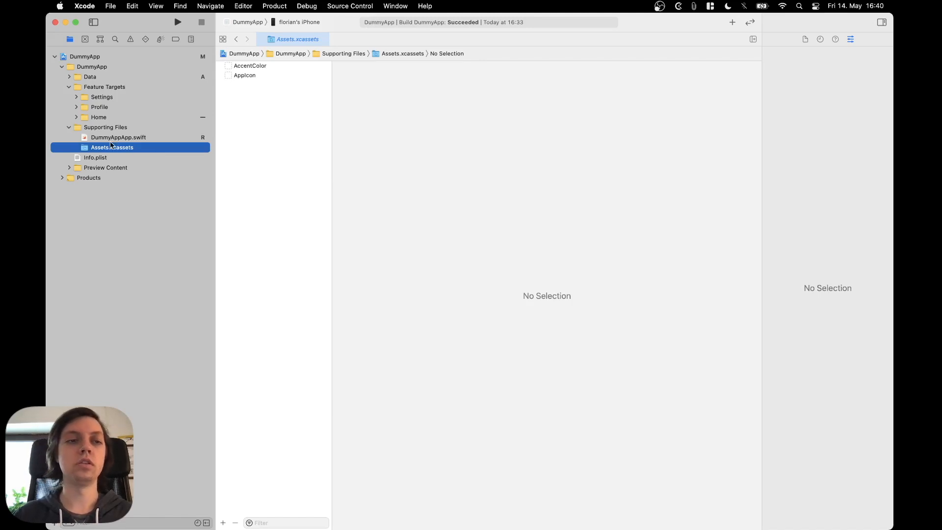
pyautogui.click(69, 126)
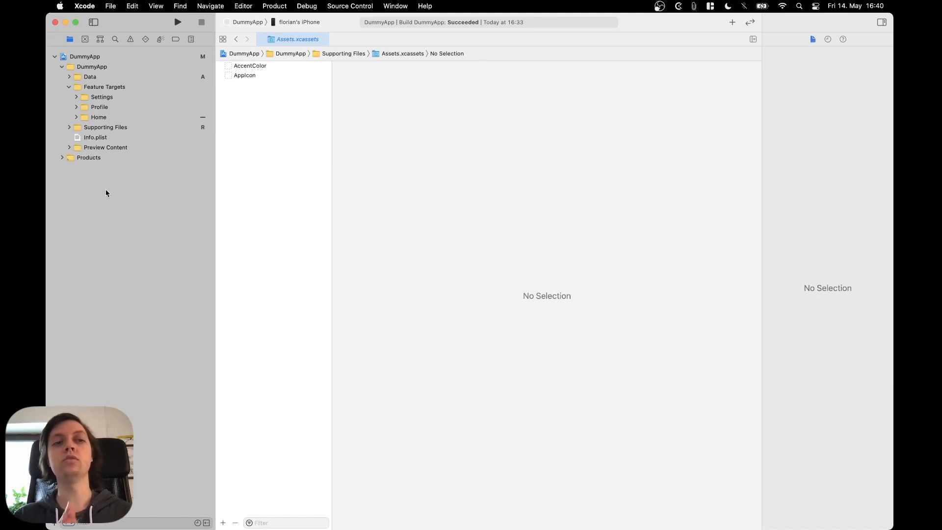